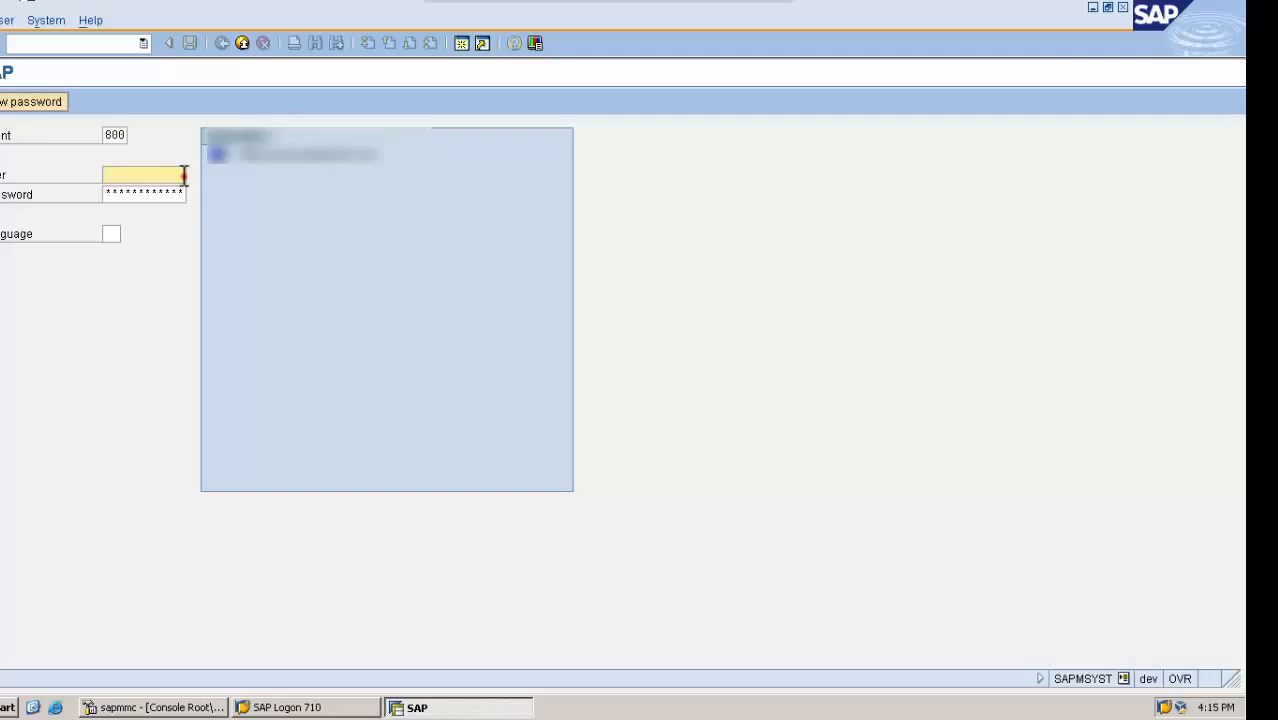
Step: Log on to client 800 with the SAP user credentials to reach the Easy Access menu
{"action": "type", "text": "sapuser"}
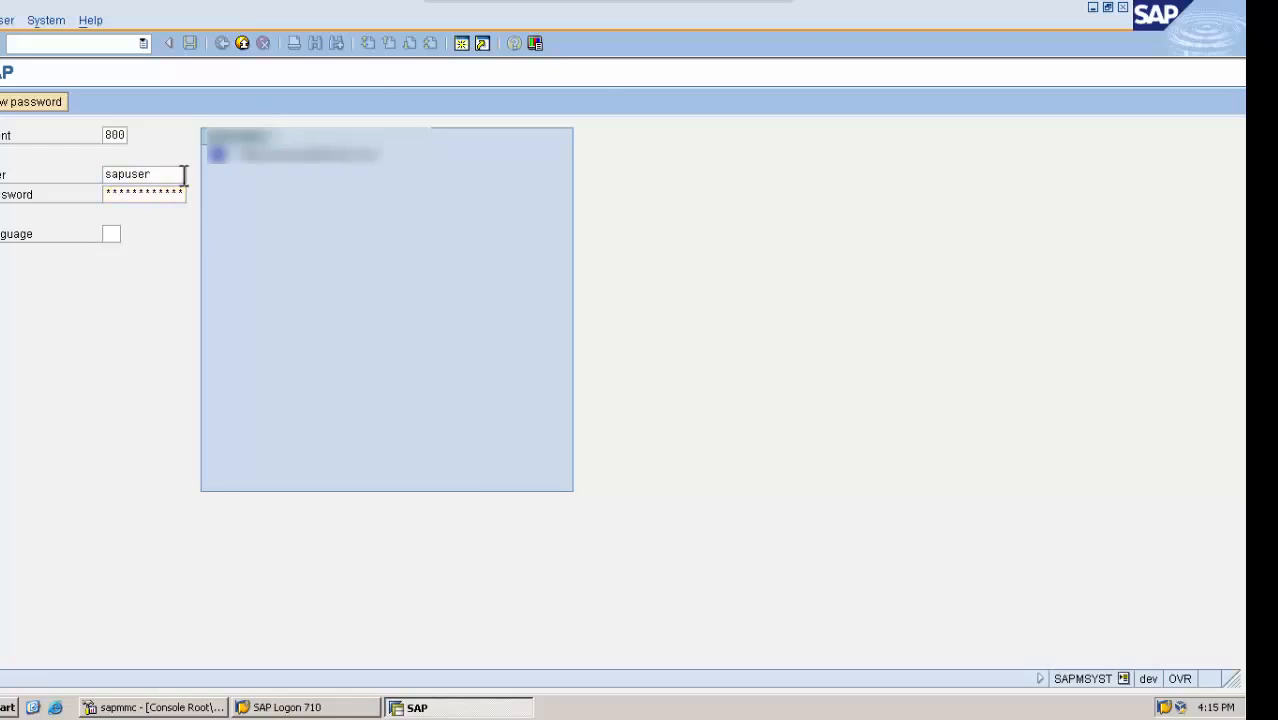
{"action": "key", "text": "enter"}
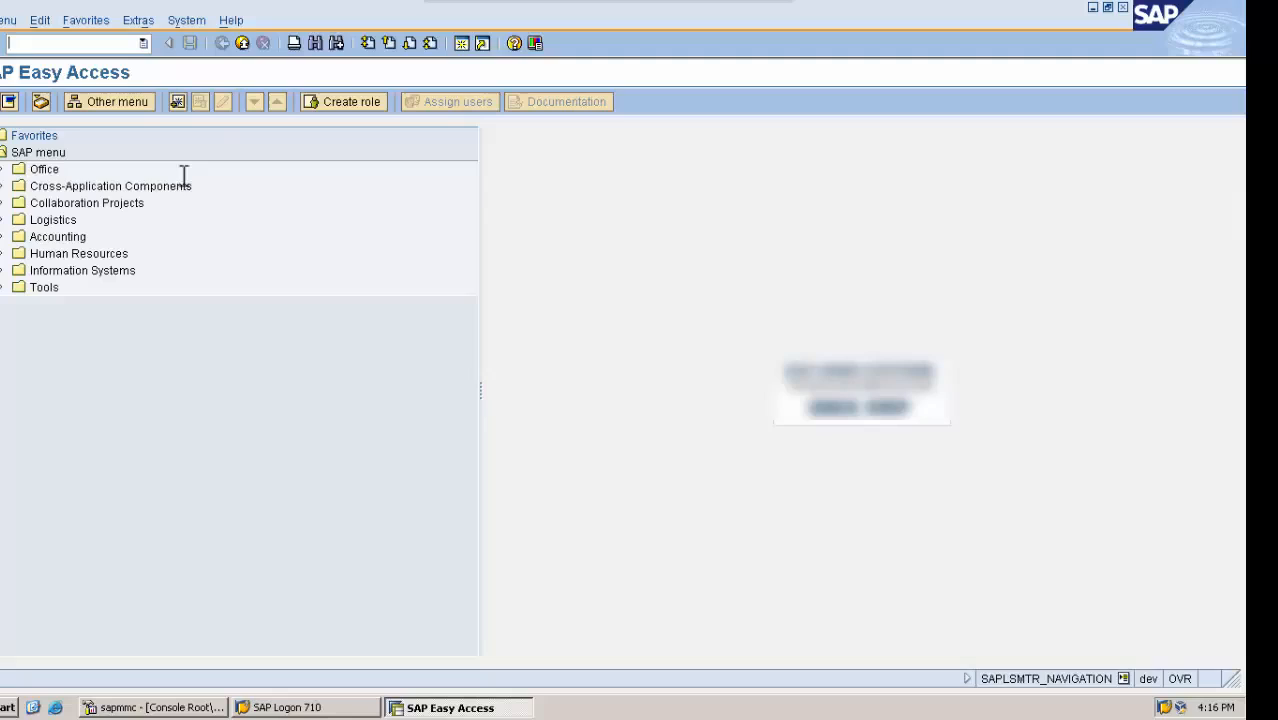
{"action": "mouse_move", "coordinate": [250, 226]}
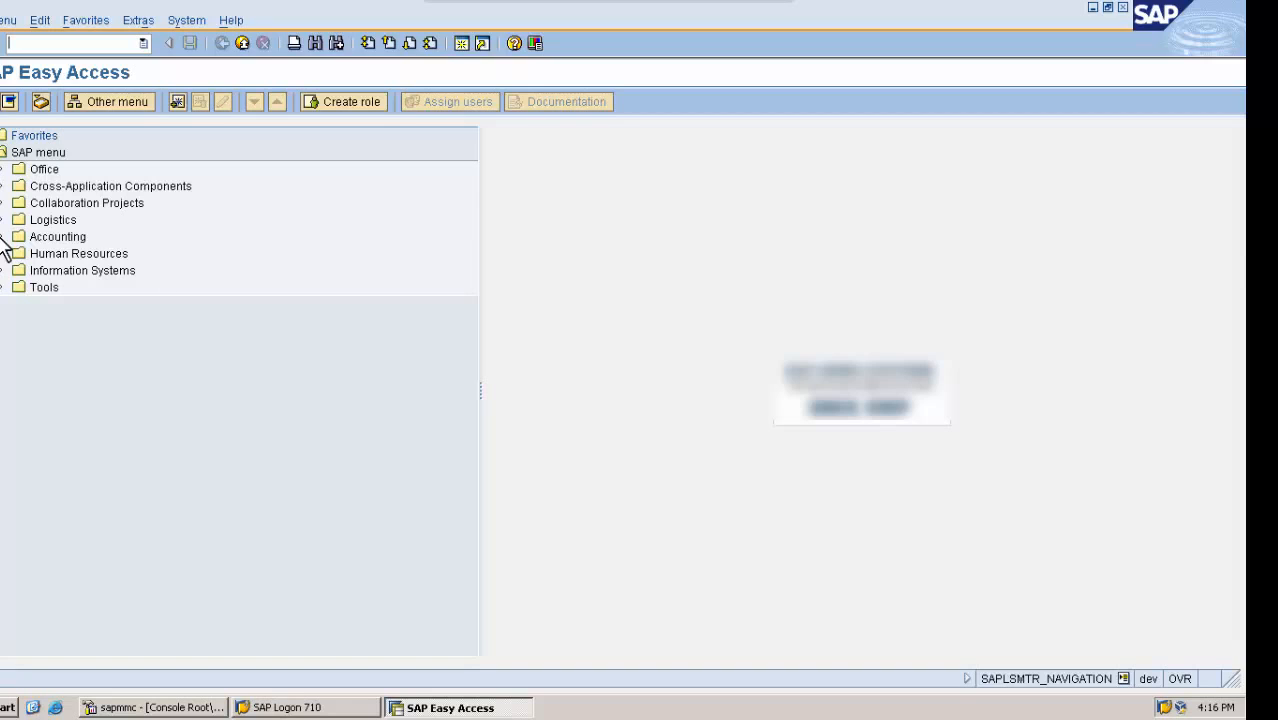
Step: Start FB50 Enter G/L Account Document from Accounting > Financial Accounting > General Ledger > Posting
{"action": "left_click", "coordinate": [6, 236]}
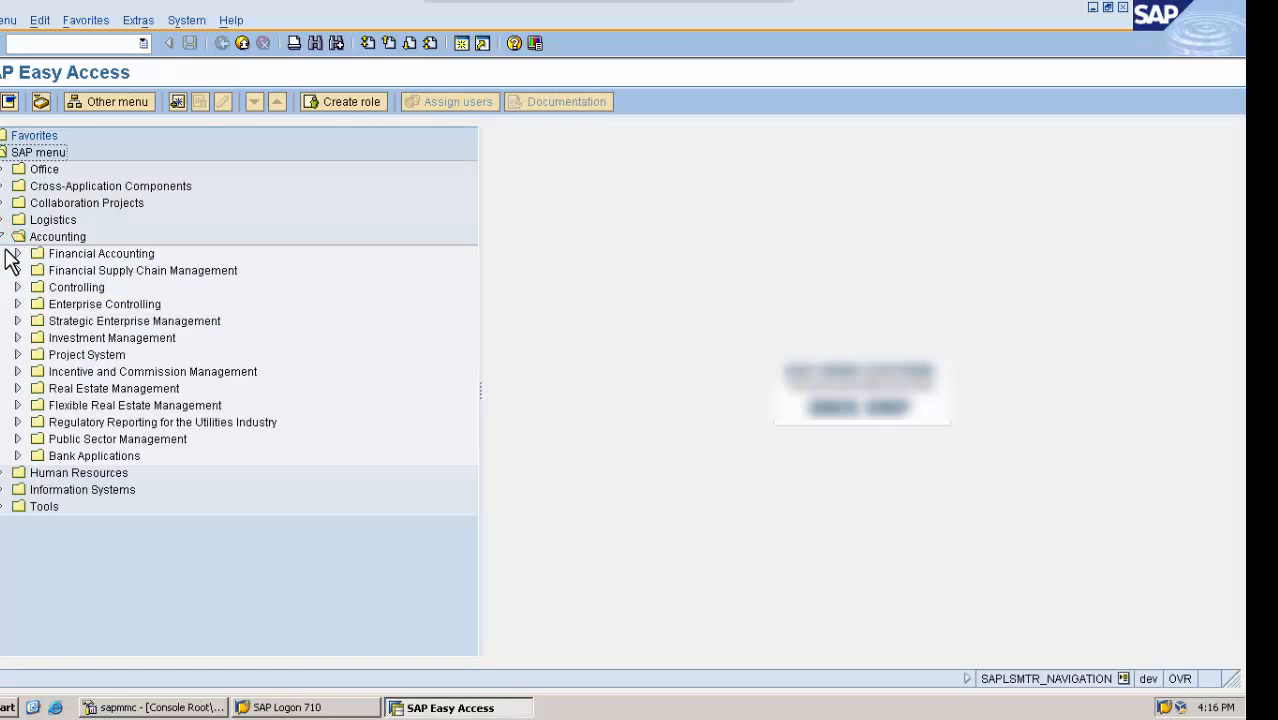
{"action": "left_click", "coordinate": [16, 252]}
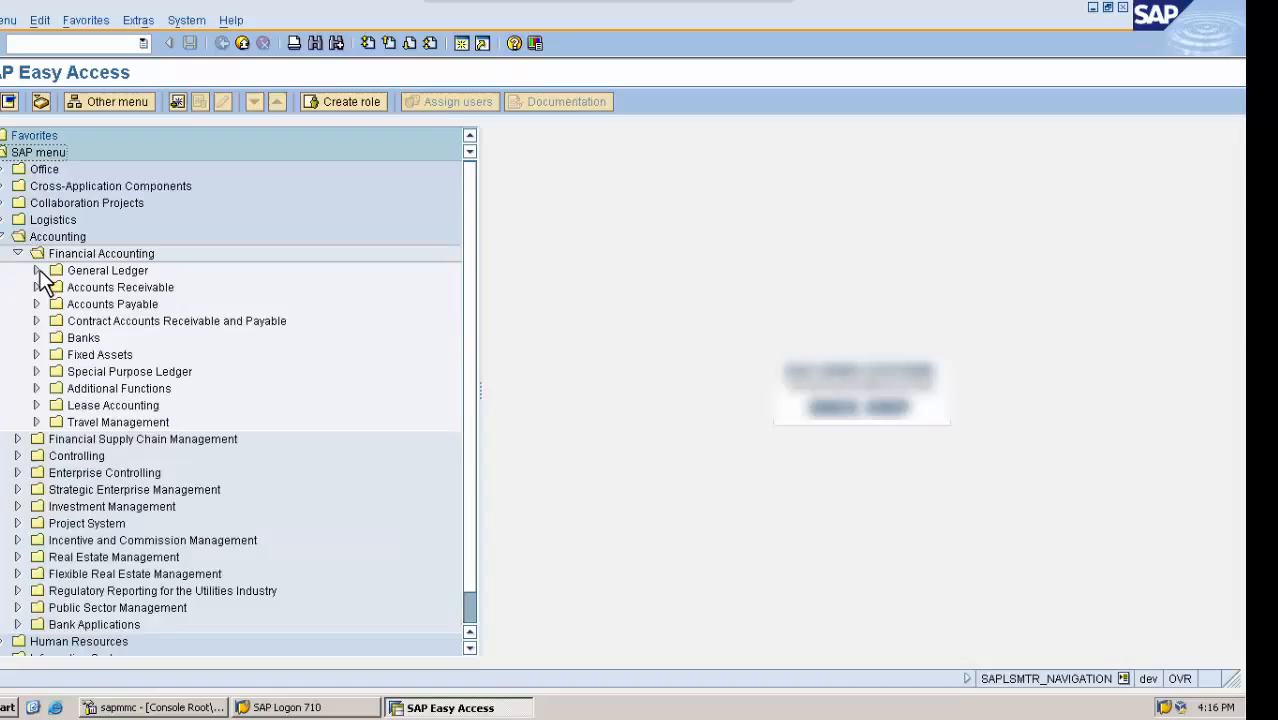
{"action": "left_click", "coordinate": [36, 270]}
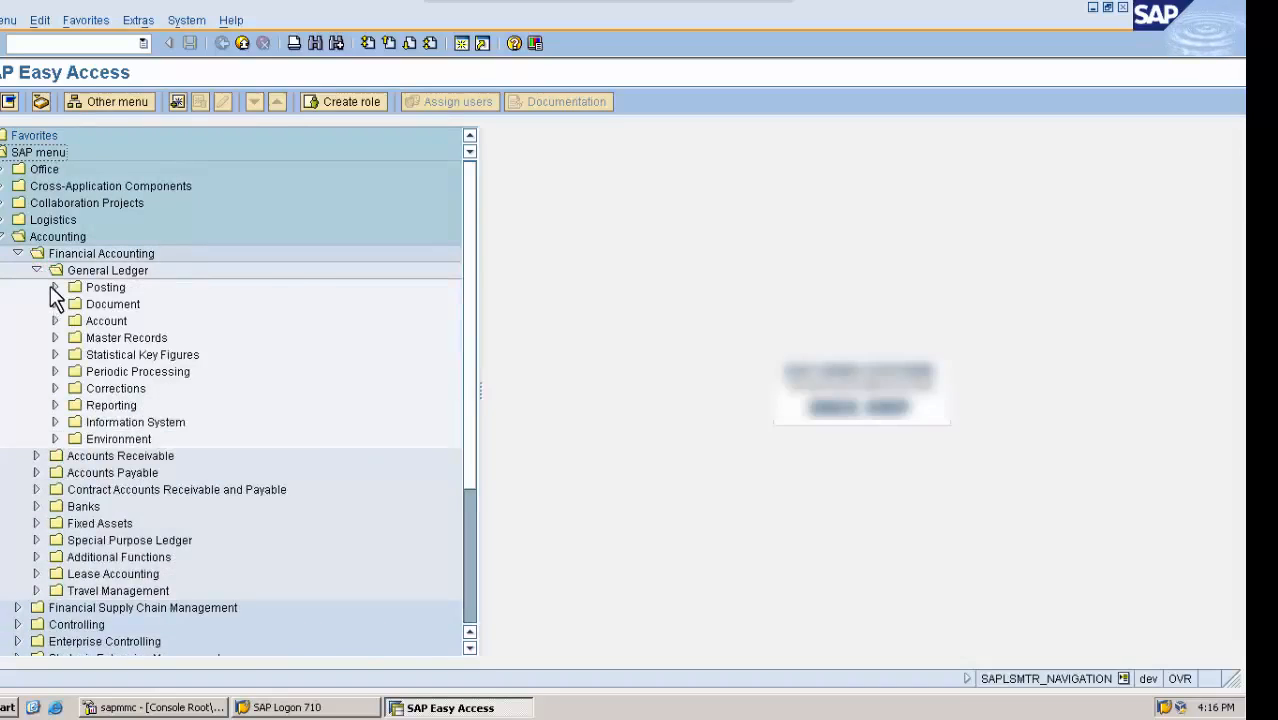
{"action": "left_click", "coordinate": [54, 288]}
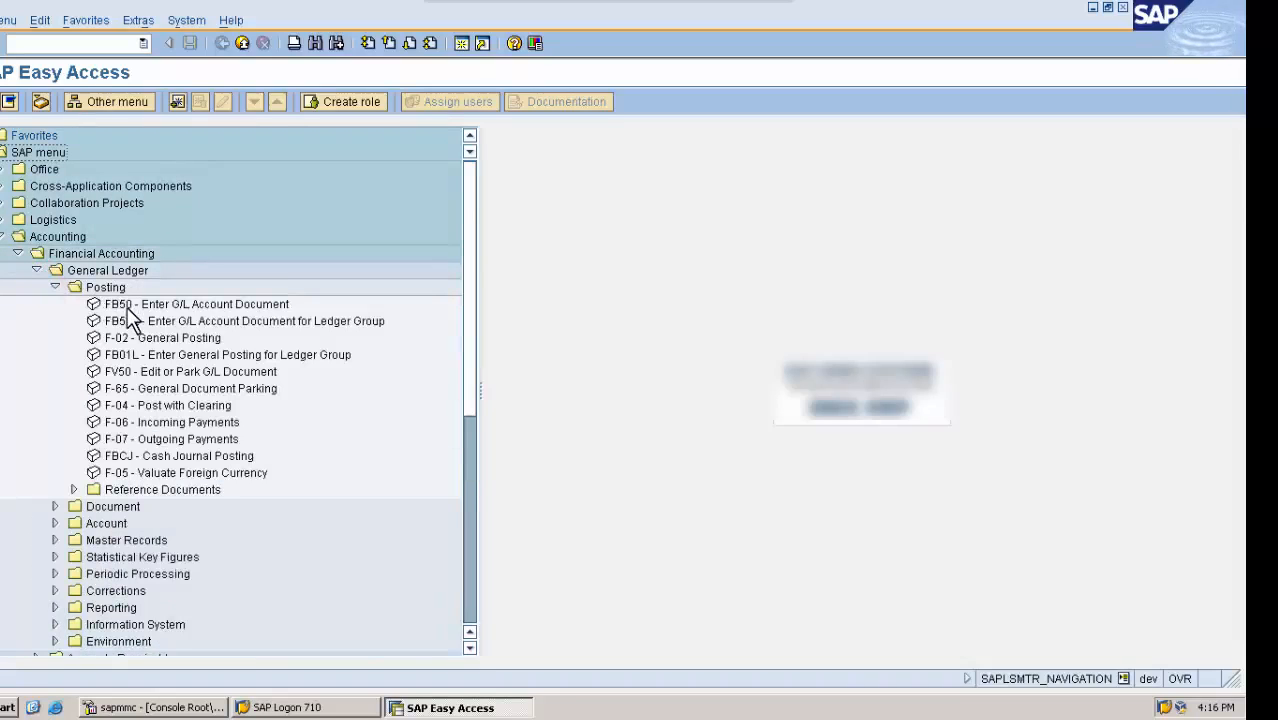
{"action": "left_click", "coordinate": [196, 304]}
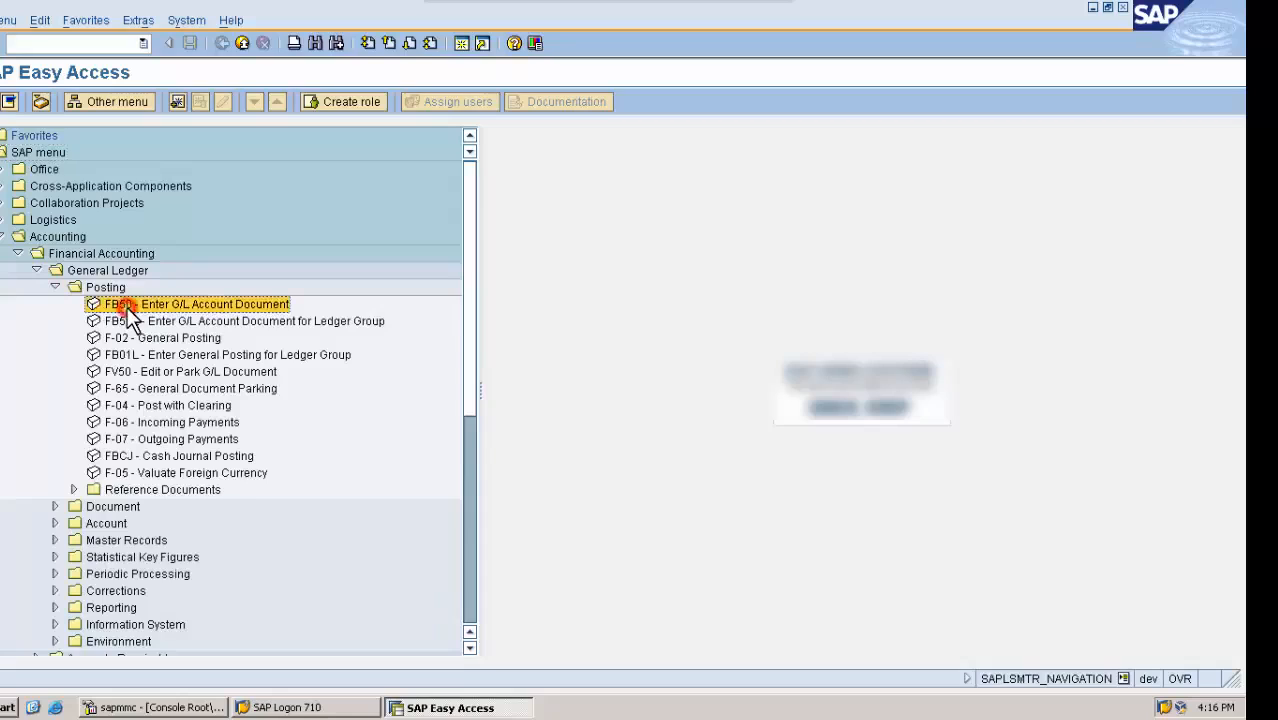
{"action": "double_click", "coordinate": [196, 304]}
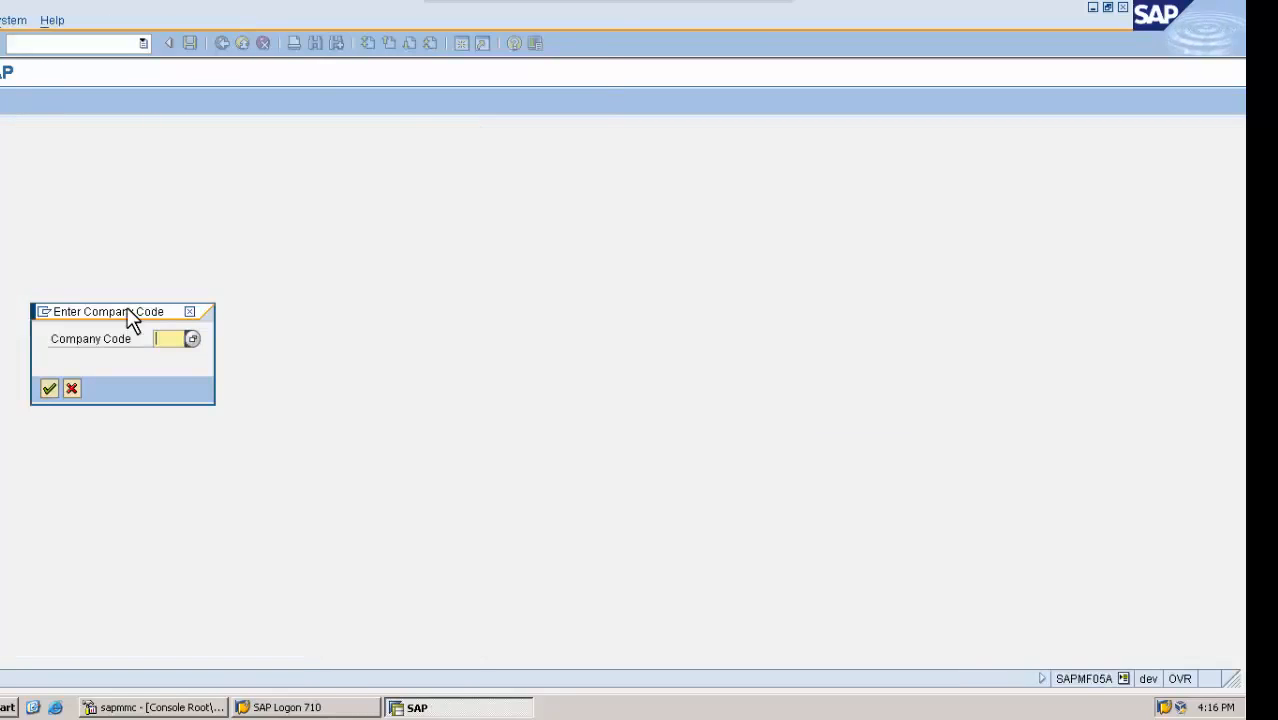
Step: Set company code 1000 to reach the G/L account document entry screen for IDES AG Frankfurt
{"action": "type", "text": "10"}
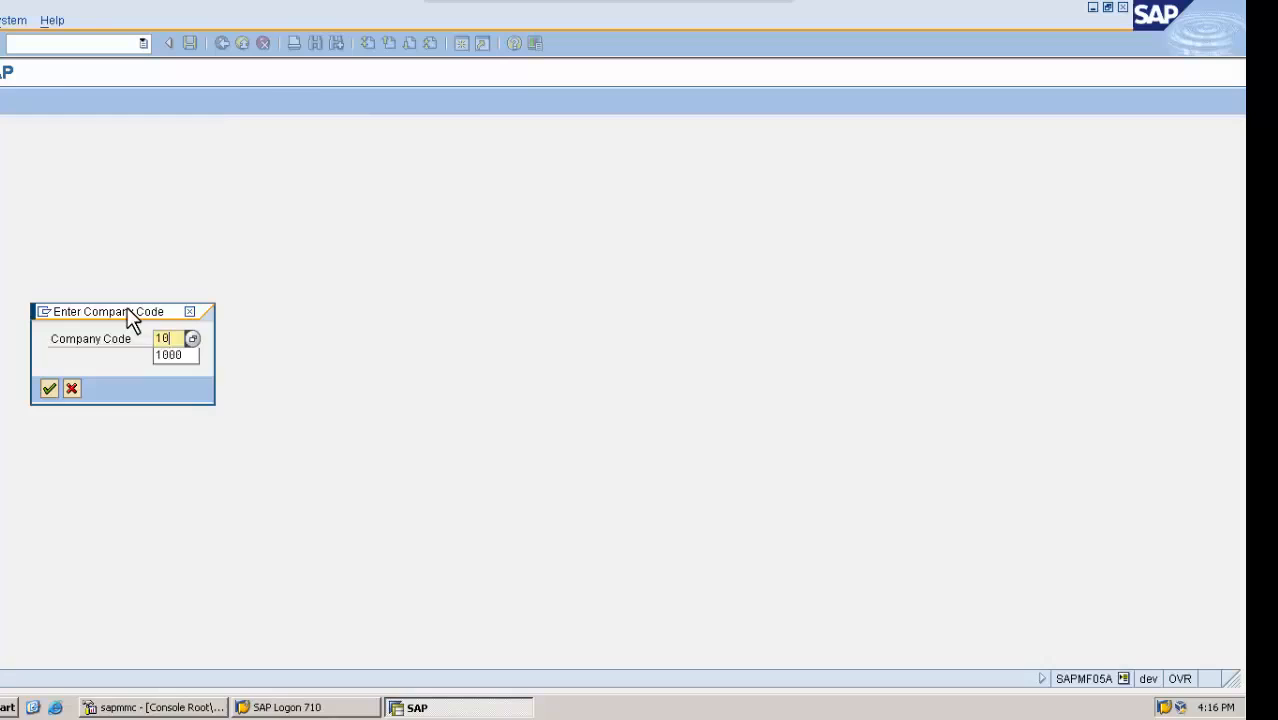
{"action": "left_click", "coordinate": [48, 388]}
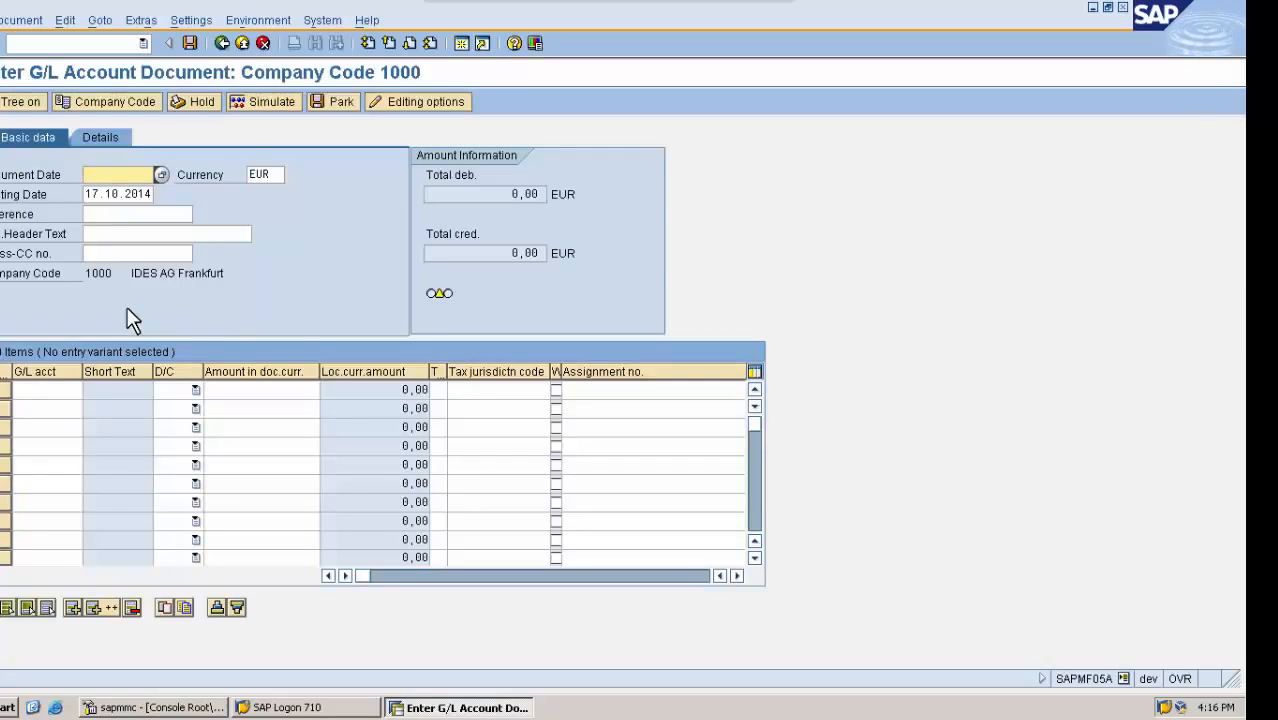
{"action": "mouse_move", "coordinate": [328, 234]}
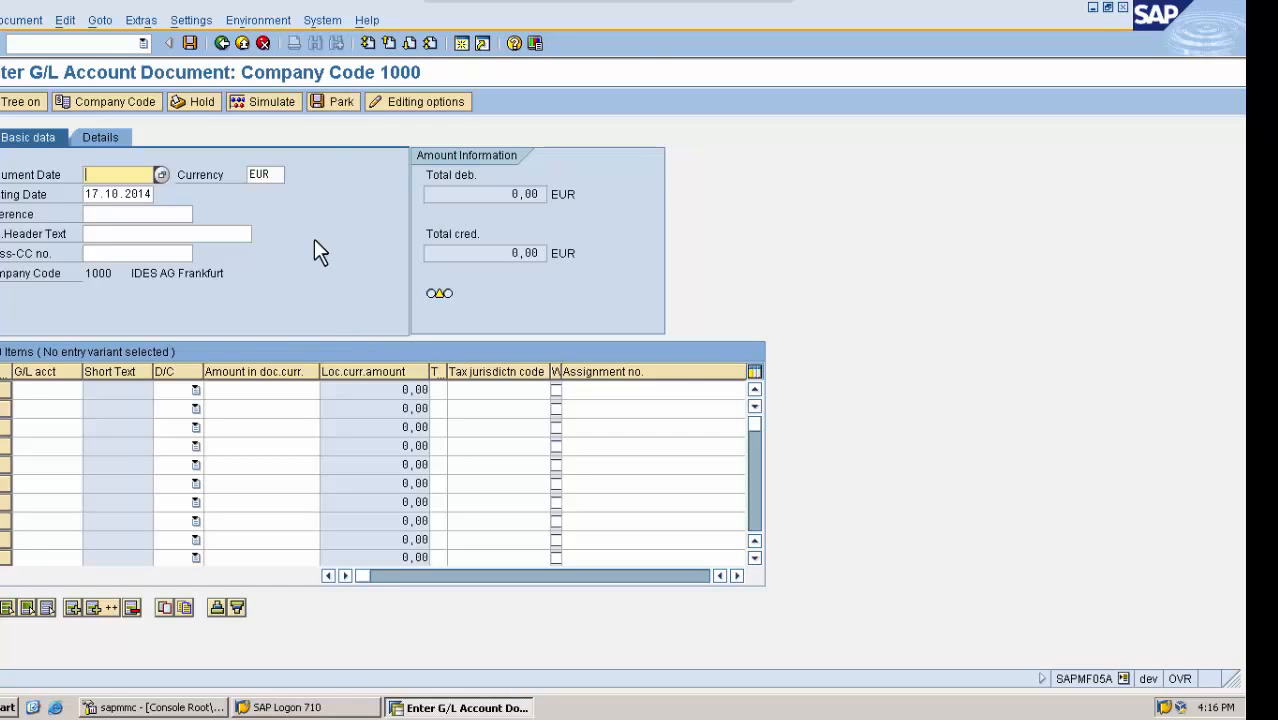
{"action": "mouse_move", "coordinate": [484, 44]}
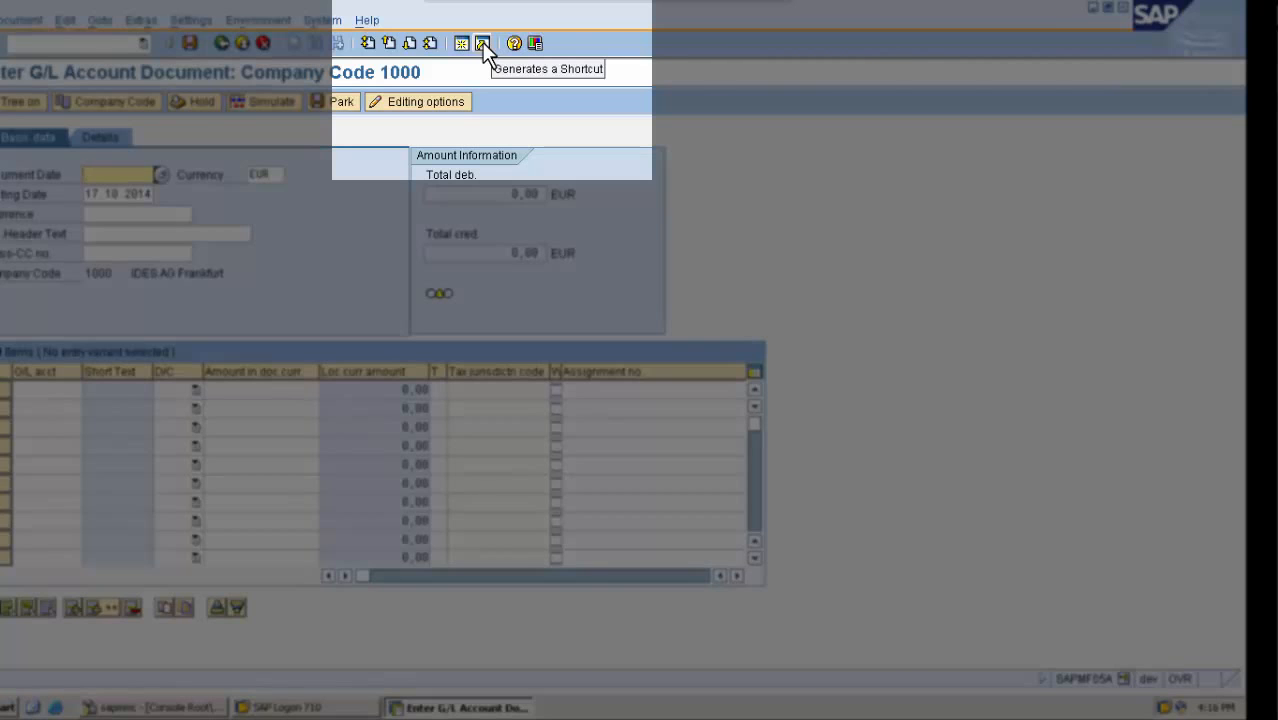
Step: Create a desktop SAP shortcut for the current FB50 transaction, keeping Desktop as the location
{"action": "left_click", "coordinate": [484, 44]}
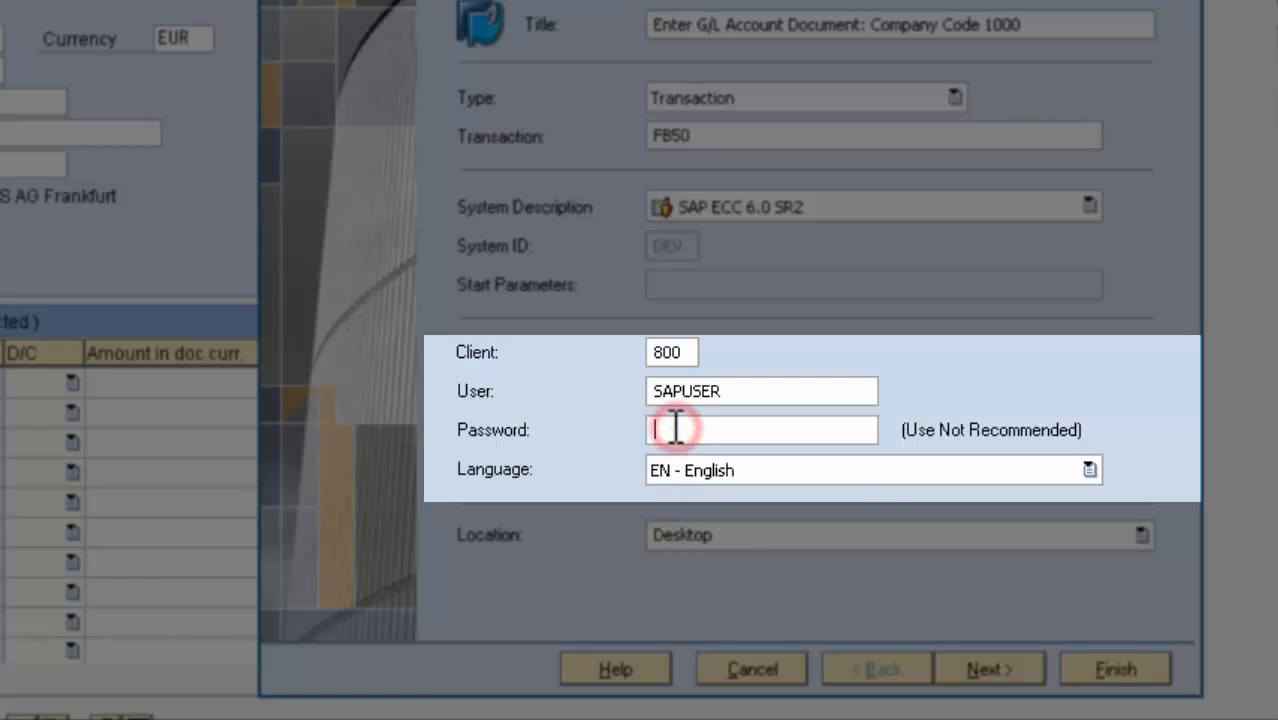
{"action": "mouse_move", "coordinate": [1060, 464]}
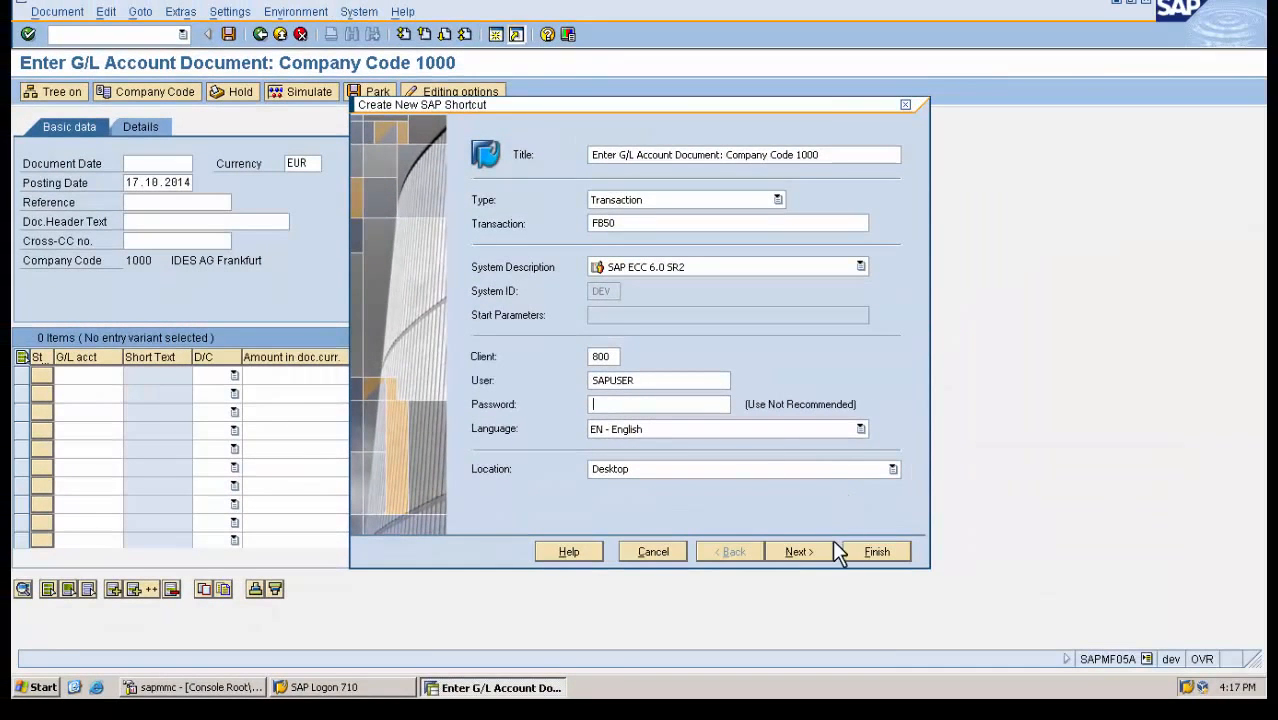
{"action": "left_click", "coordinate": [876, 552]}
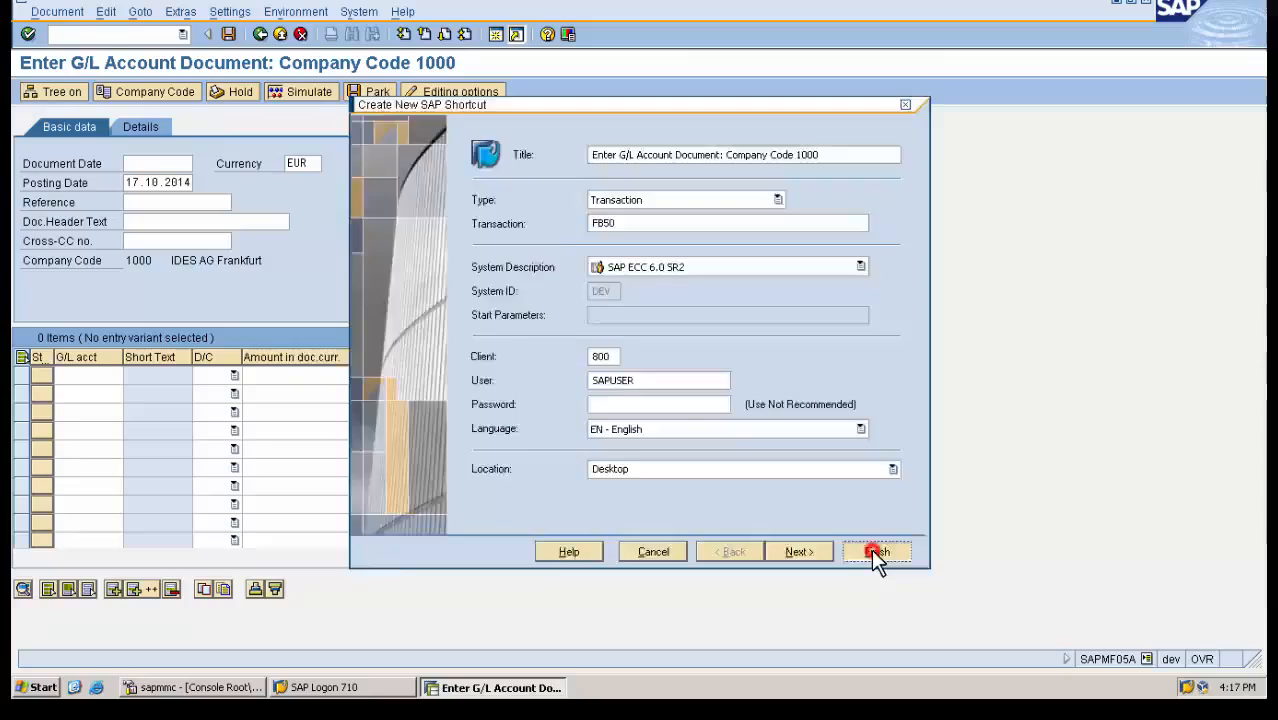
{"action": "left_click", "coordinate": [876, 552]}
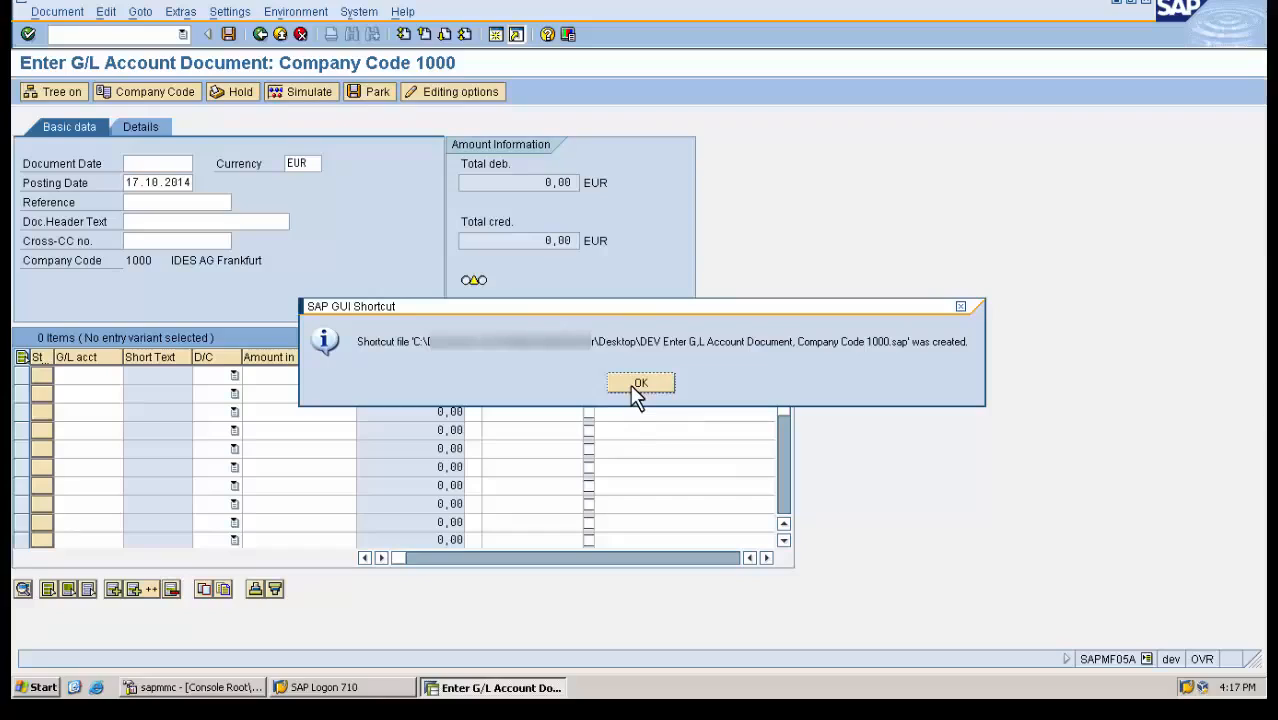
Step: Acknowledge the shortcut message, exit the G/L entry screen without saving, and log off SAP
{"action": "left_click", "coordinate": [640, 384]}
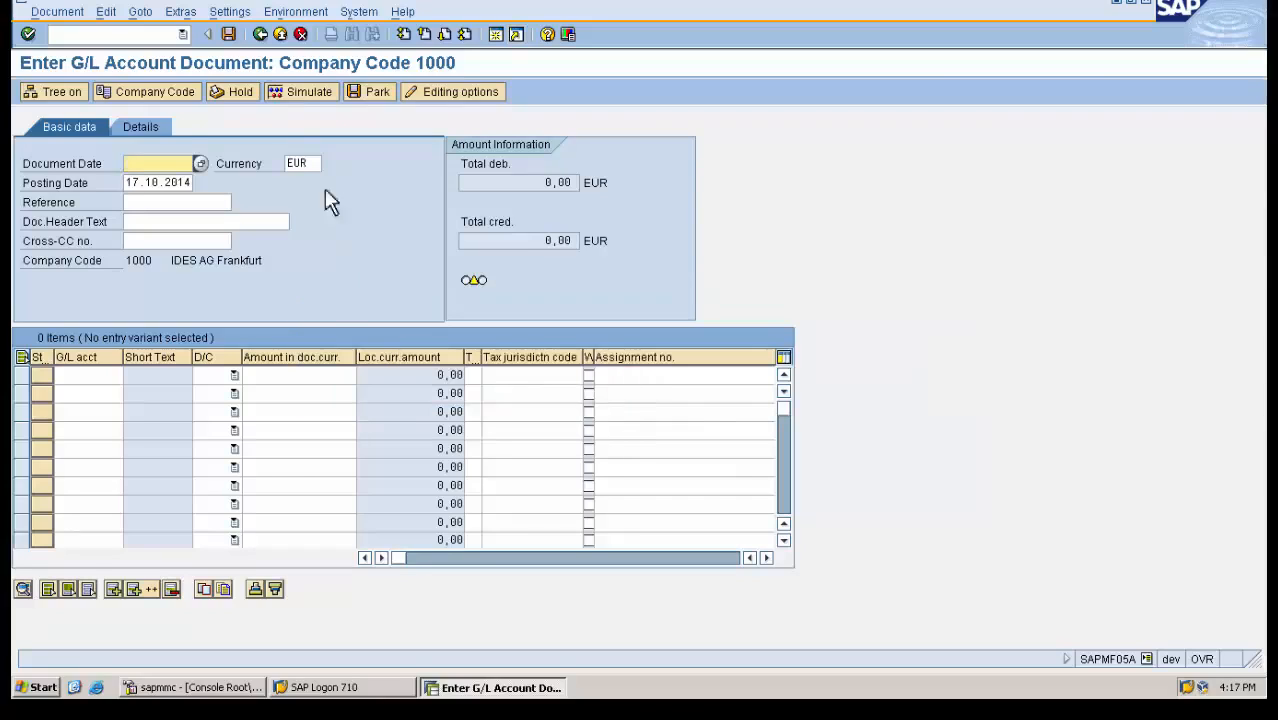
{"action": "mouse_move", "coordinate": [280, 34]}
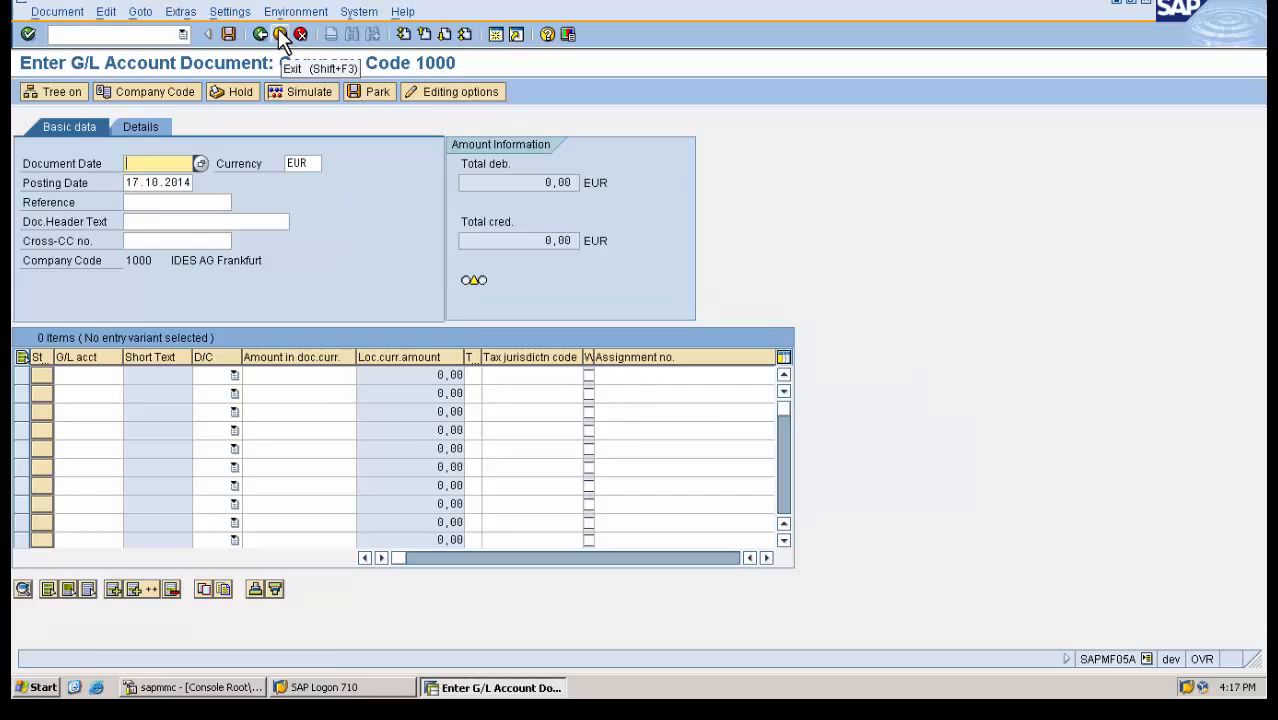
{"action": "left_click", "coordinate": [280, 34]}
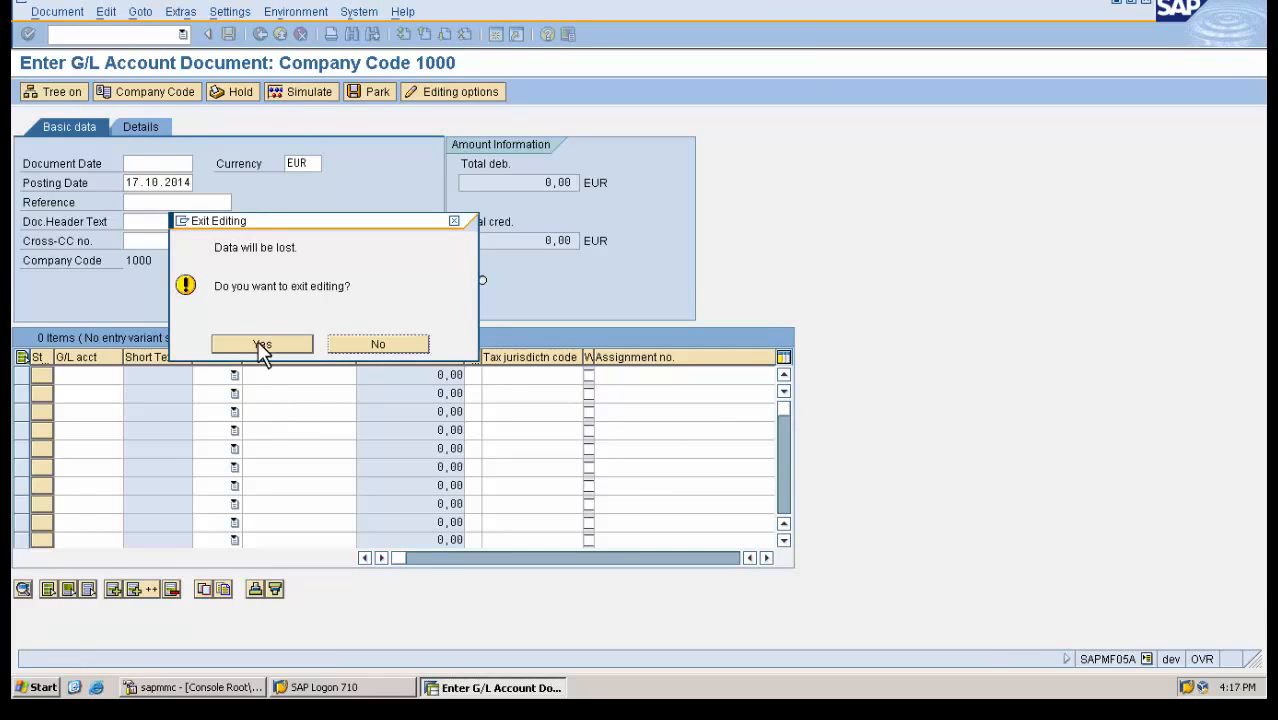
{"action": "left_click", "coordinate": [262, 344]}
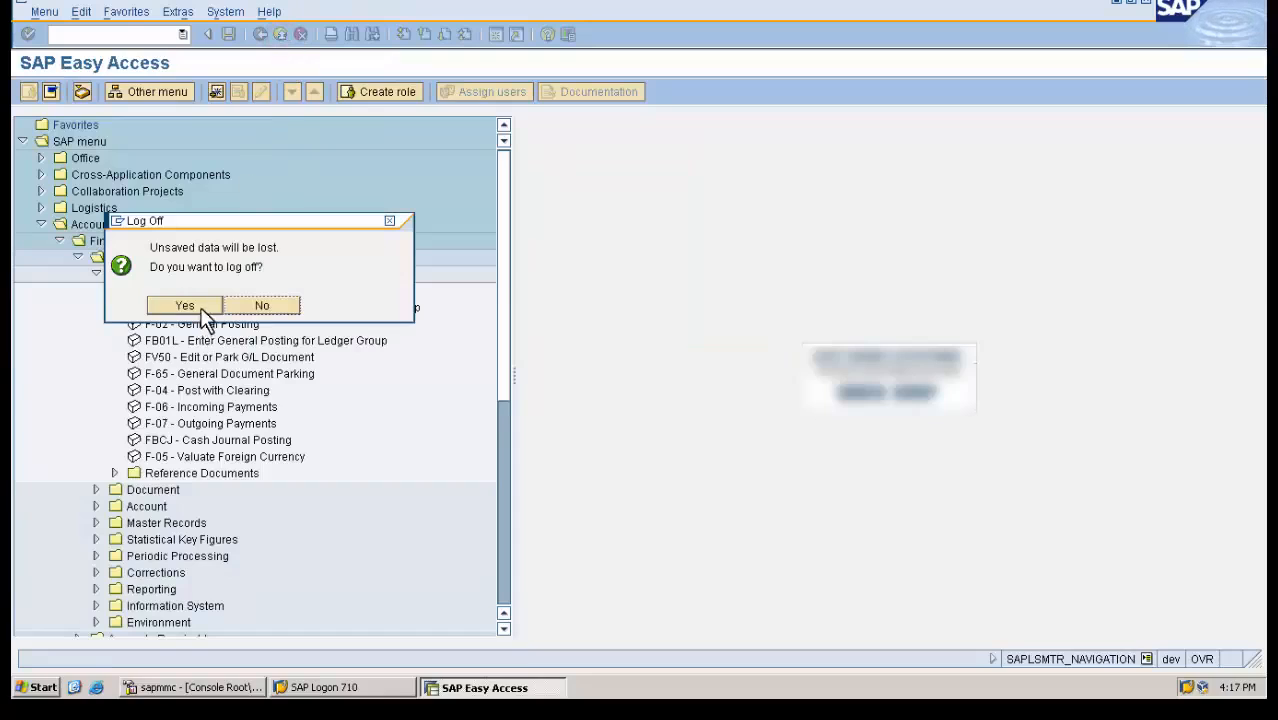
{"action": "left_click", "coordinate": [184, 304]}
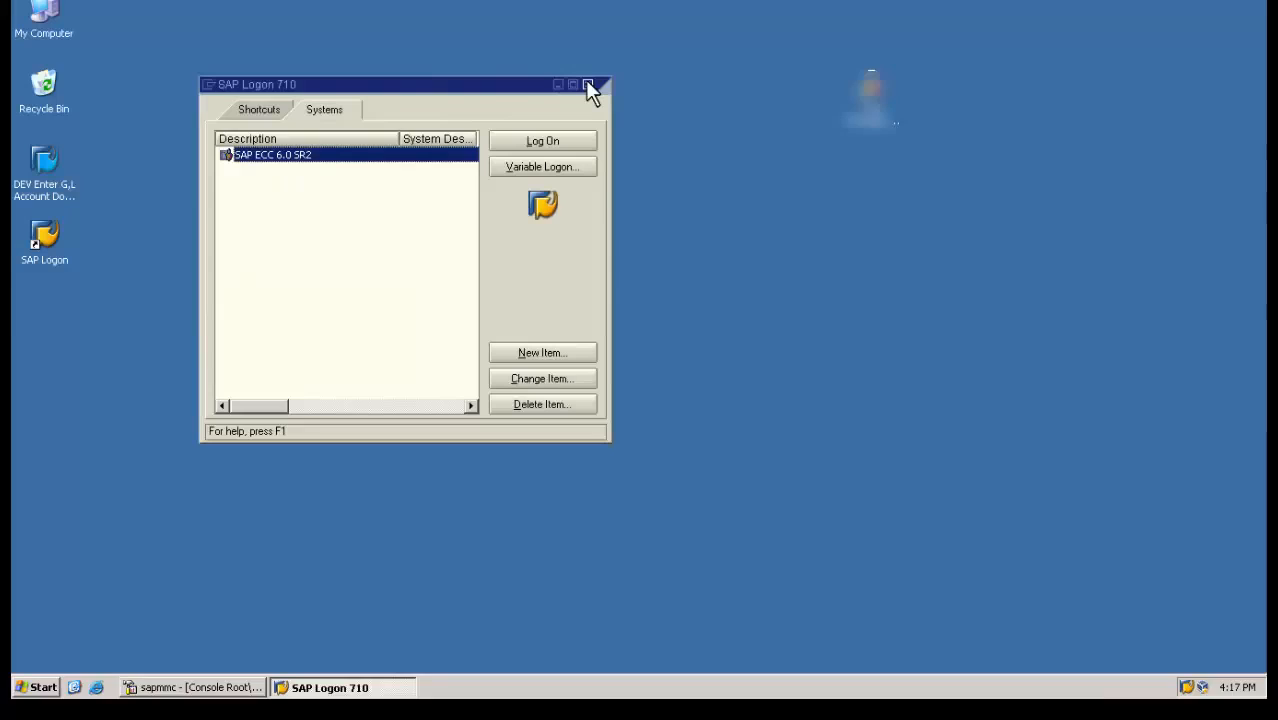
Step: Close SAP Logon 710, move the DEV Enter G/L Account Document shortcut mid-desktop, and launch it
{"action": "left_click", "coordinate": [588, 84]}
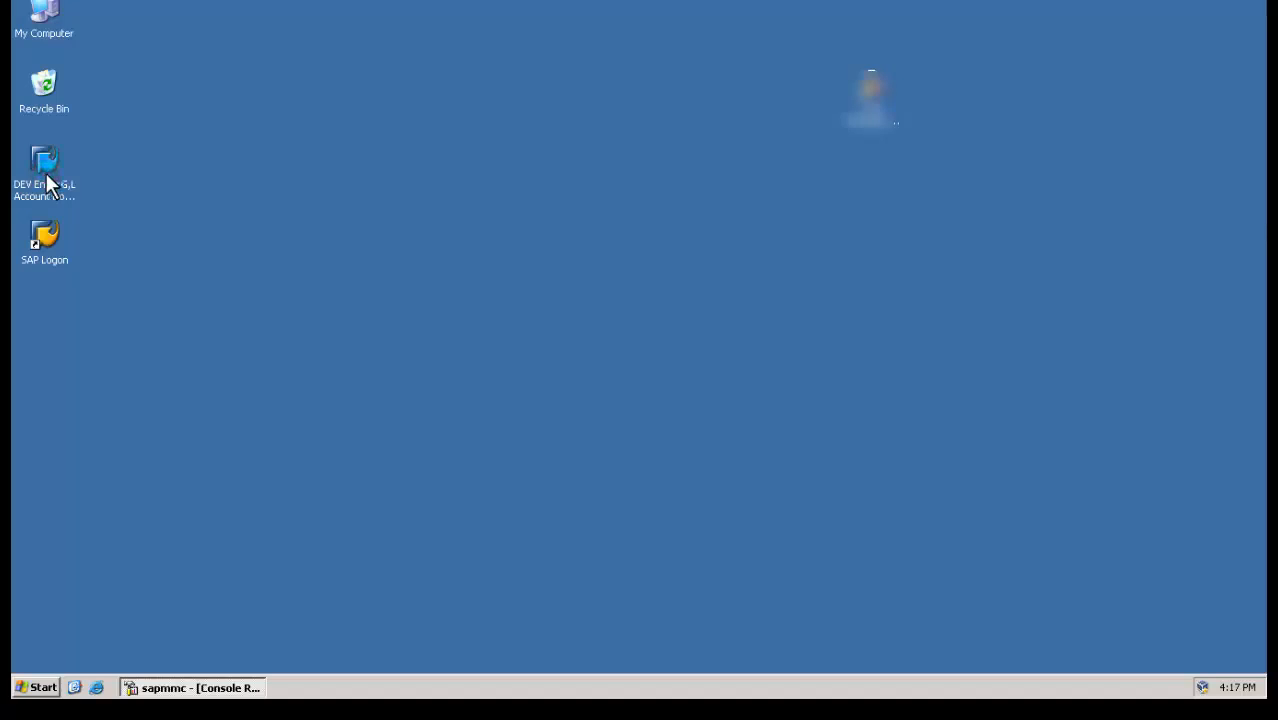
{"action": "left_click_drag", "start_coordinate": [44, 170], "coordinate": [590, 240]}
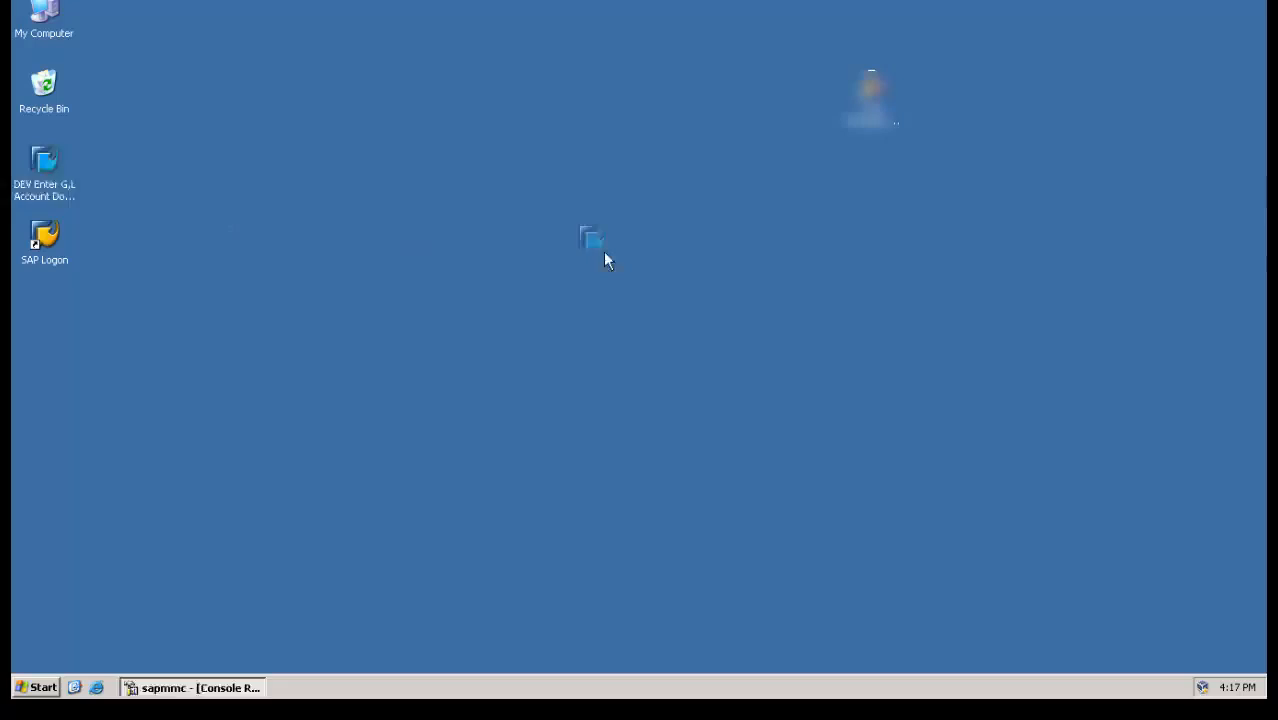
{"action": "left_click_drag", "start_coordinate": [44, 164], "coordinate": [596, 236]}
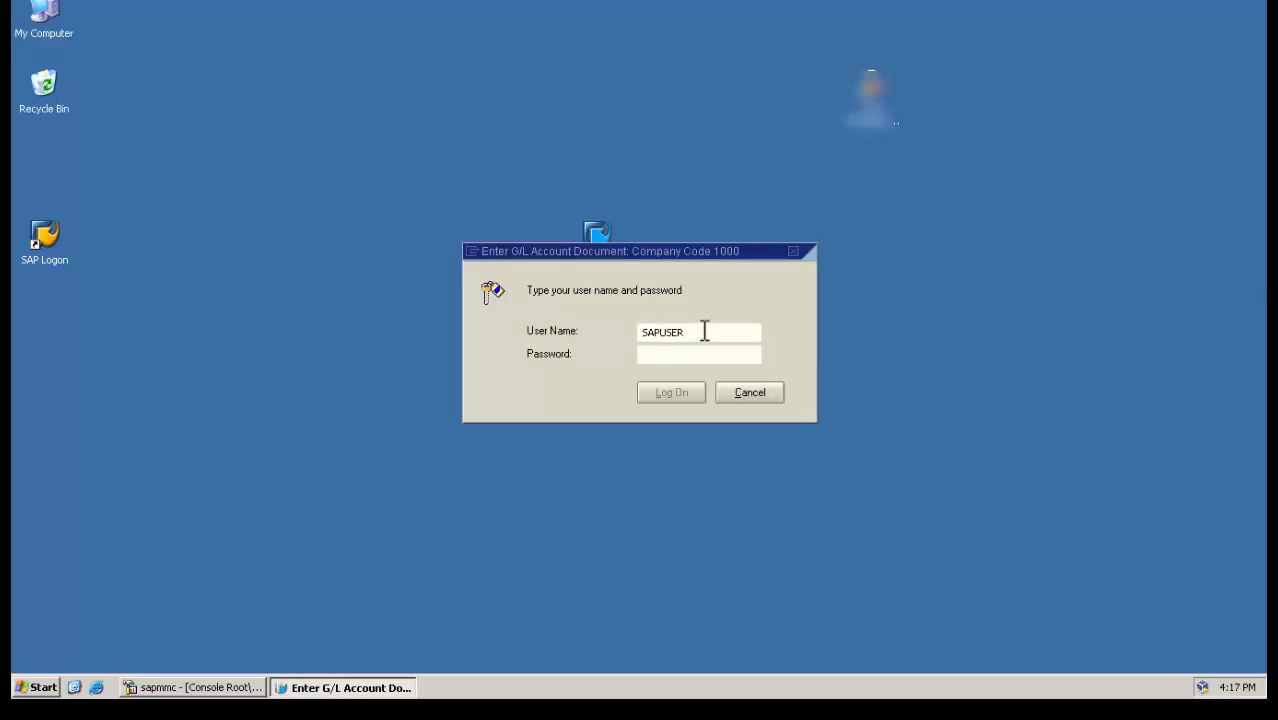
Step: Log on as SAPUSER via the shortcut and set company code 1000 to reach the G/L entry screen
{"action": "left_click", "coordinate": [696, 354]}
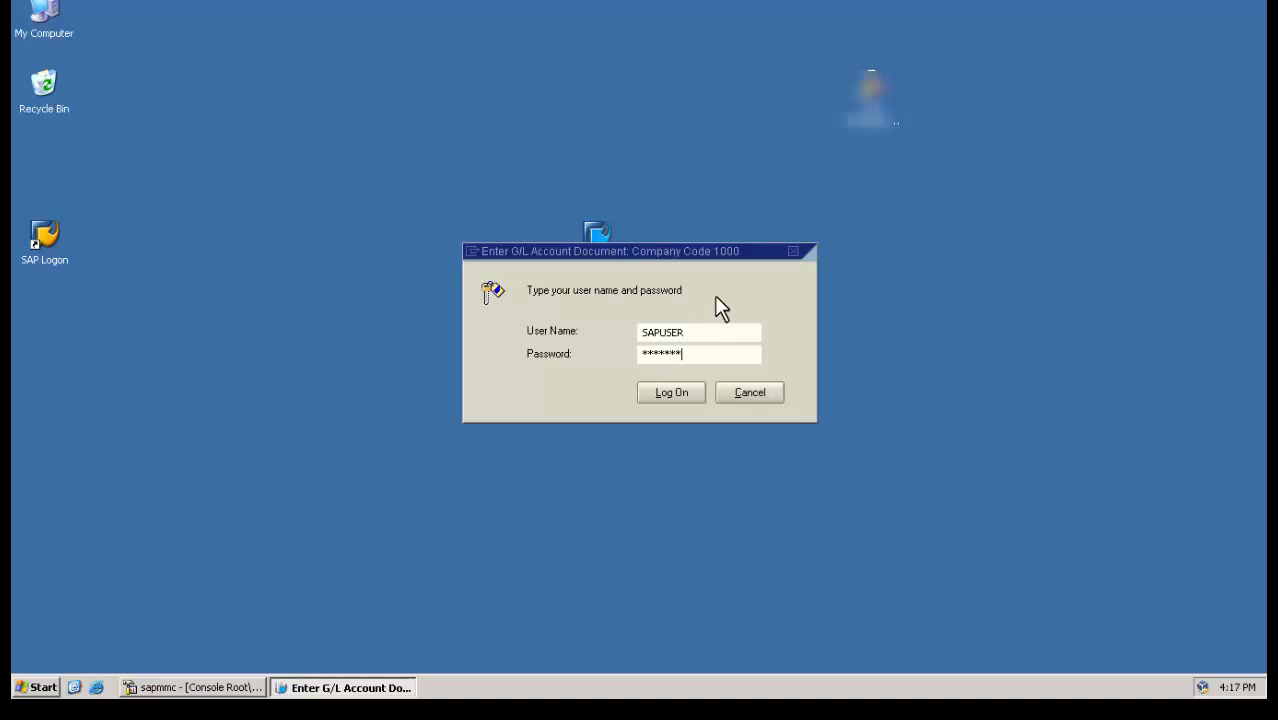
{"action": "left_click", "coordinate": [672, 392]}
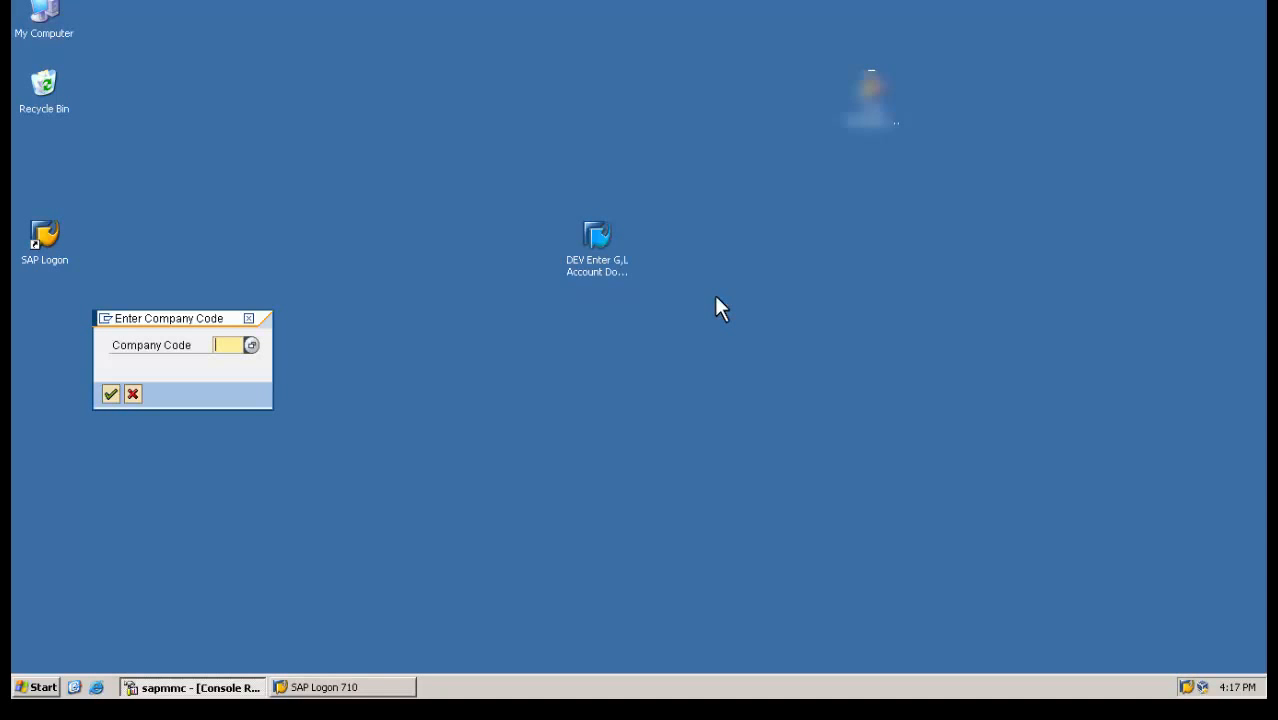
{"action": "type", "text": "100"}
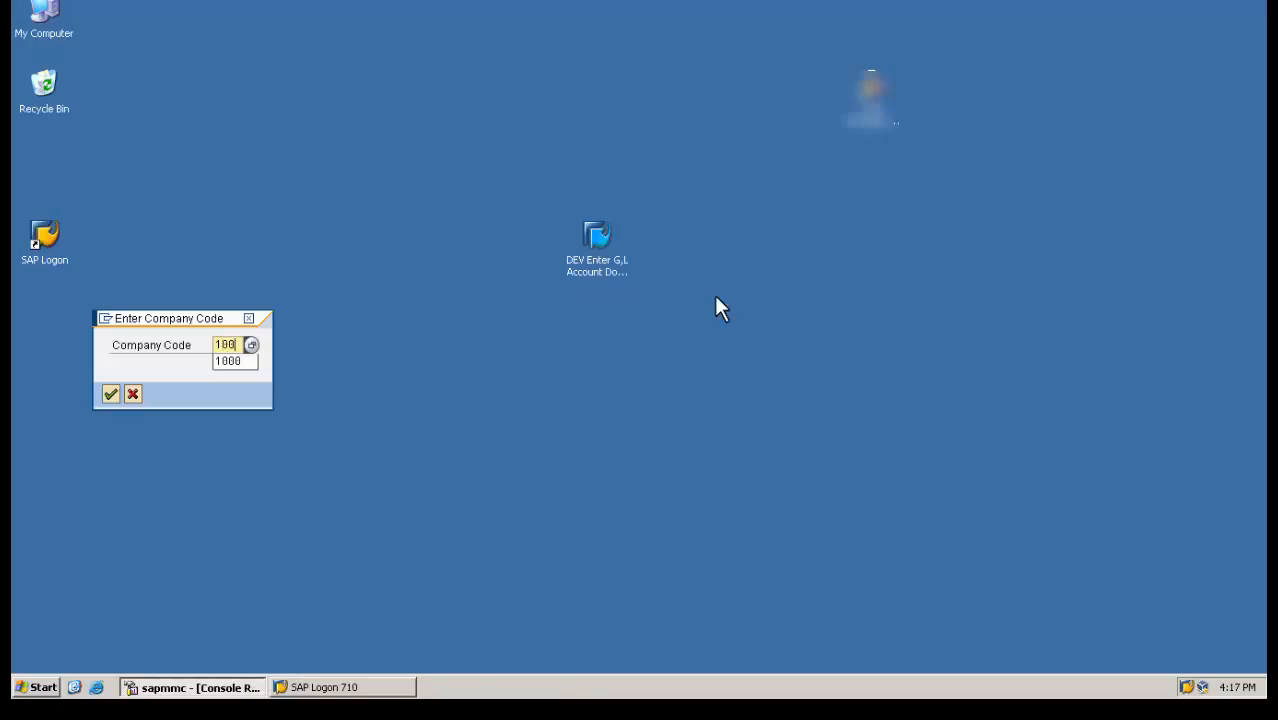
{"action": "left_click", "coordinate": [110, 392]}
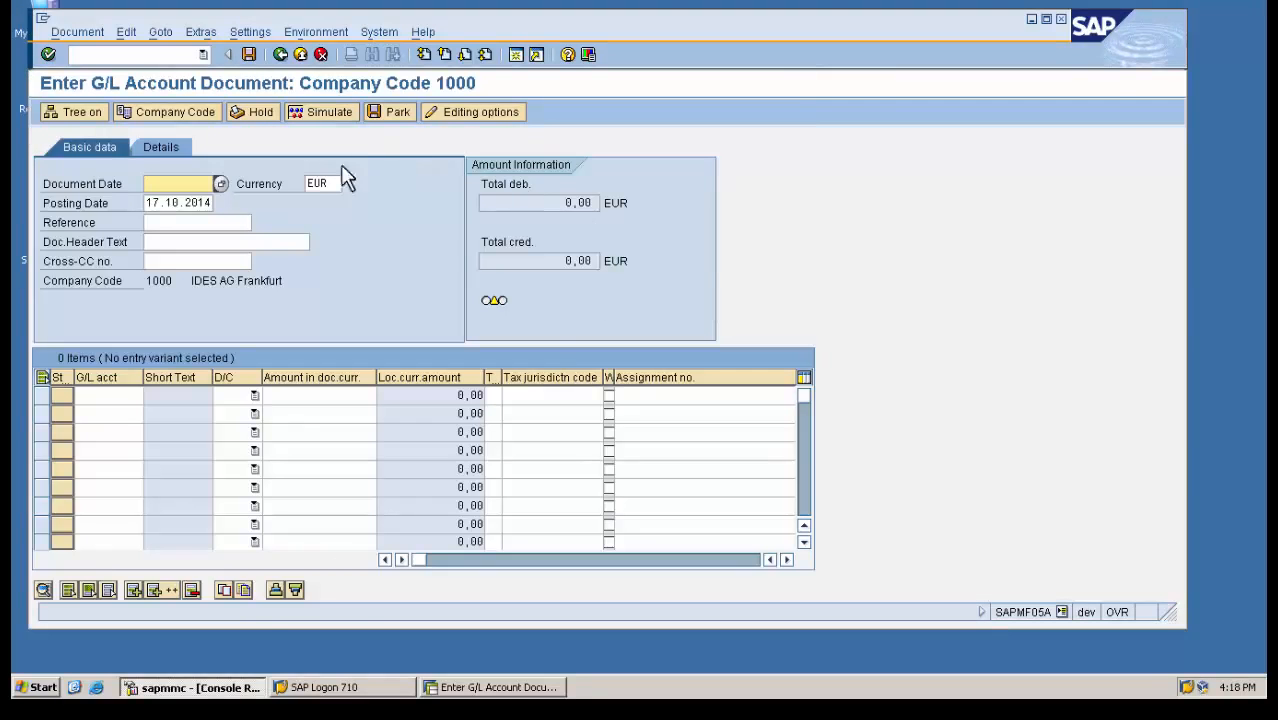